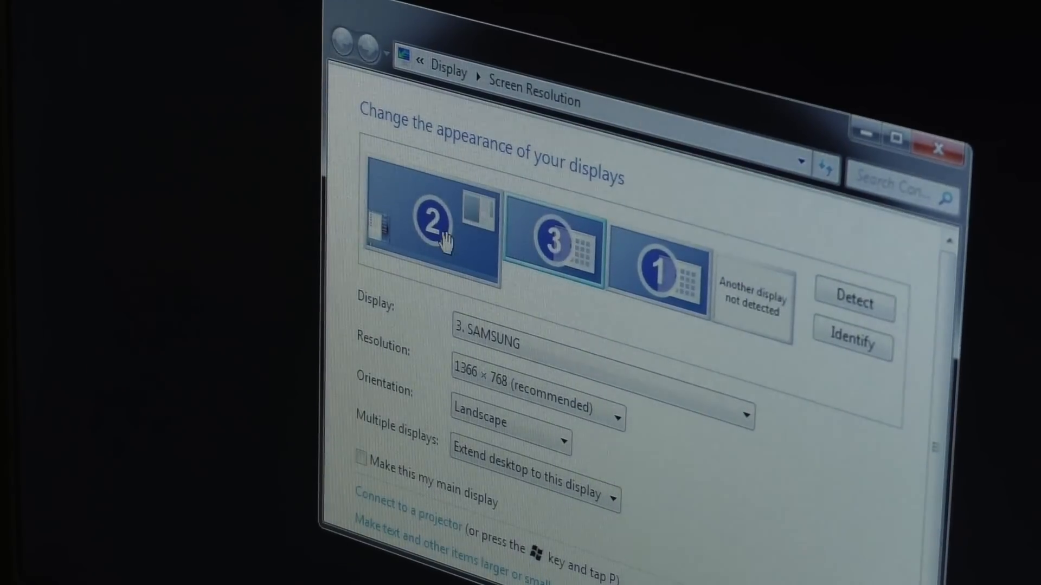
# - Show display 2's settings: S240HL at 1920 × 1080, set as the main display
pyautogui.click(431, 229)
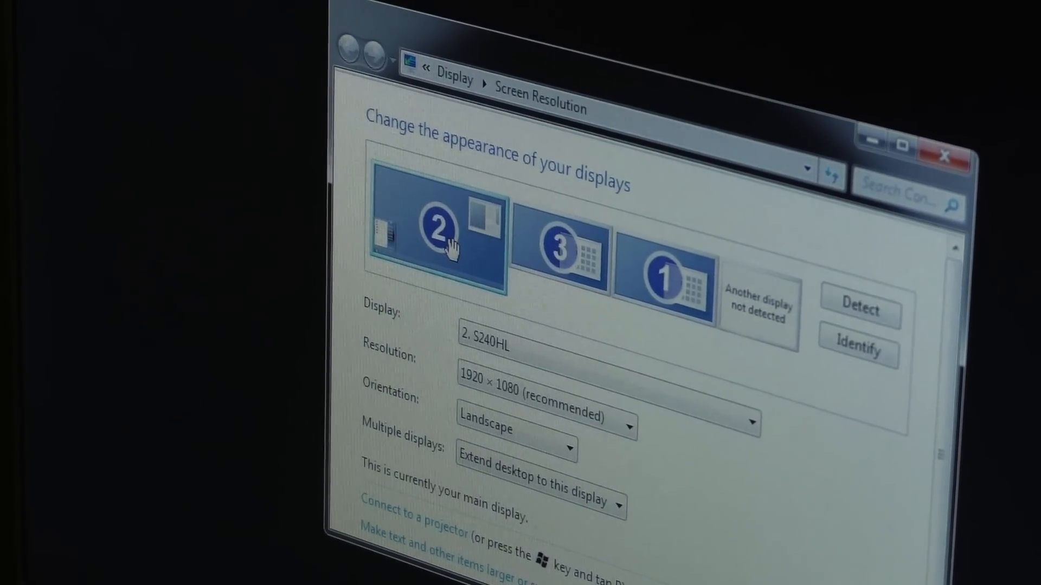